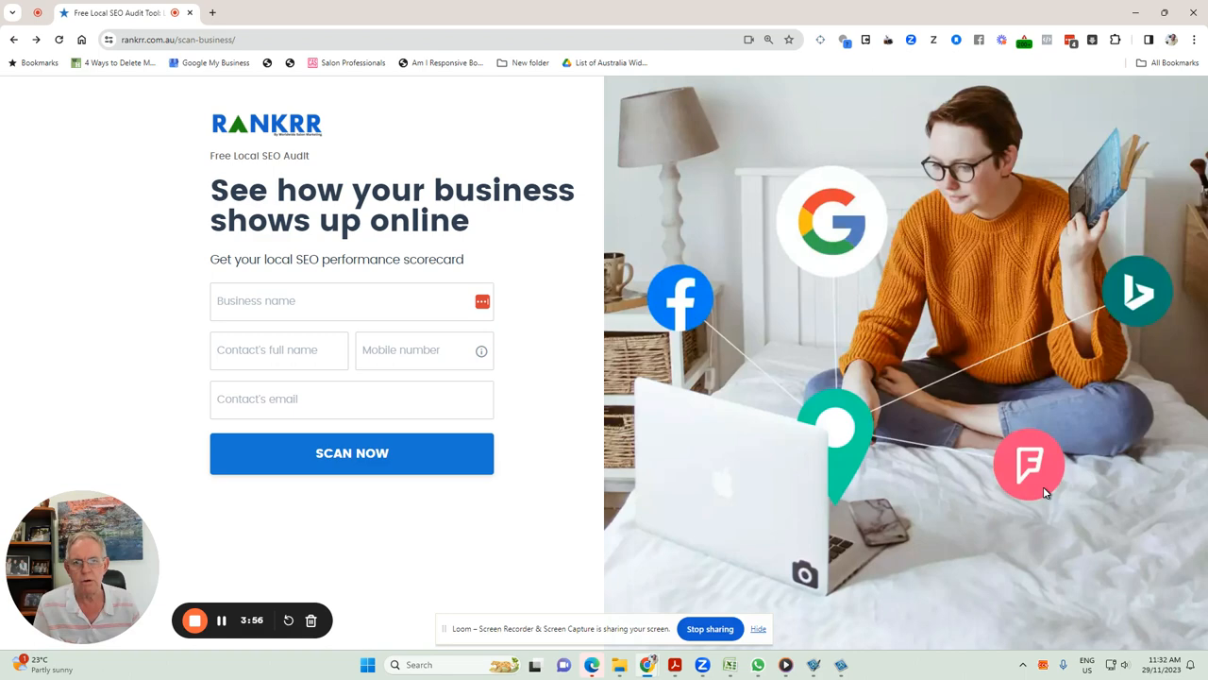
pyautogui.moveTo(1050, 489)
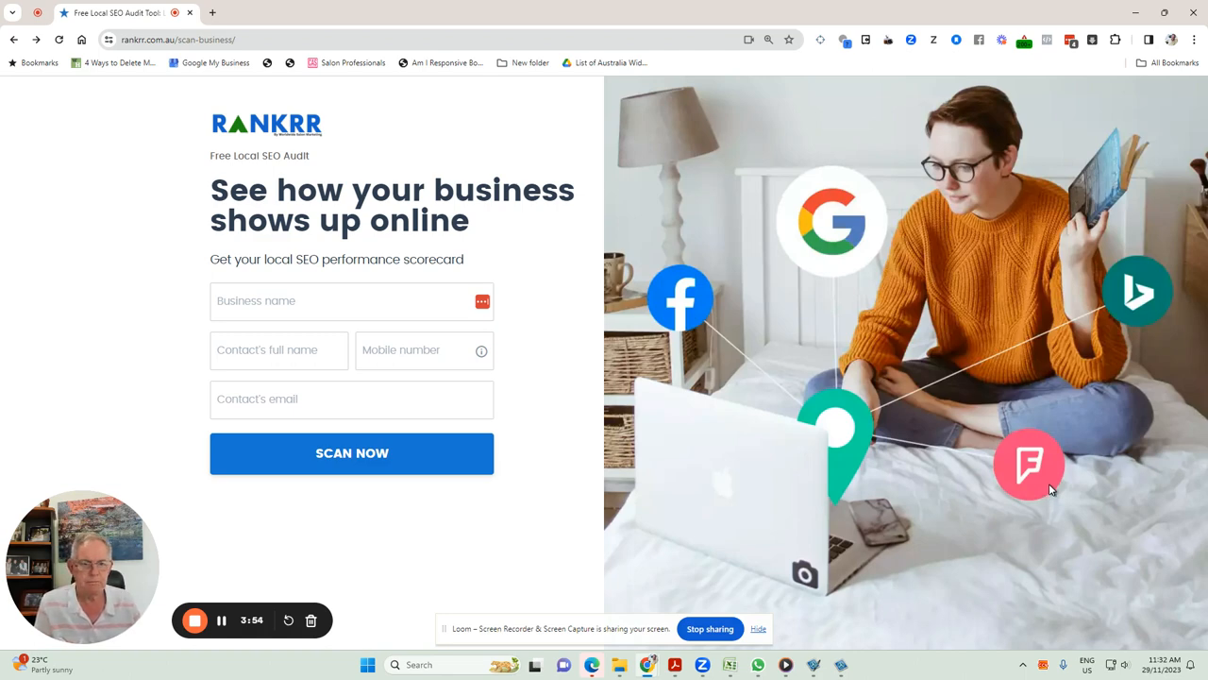
# - Search 'Sorrento' and select Sorrento Plumbing And Gas as the business to audit
pyautogui.click(325, 300)
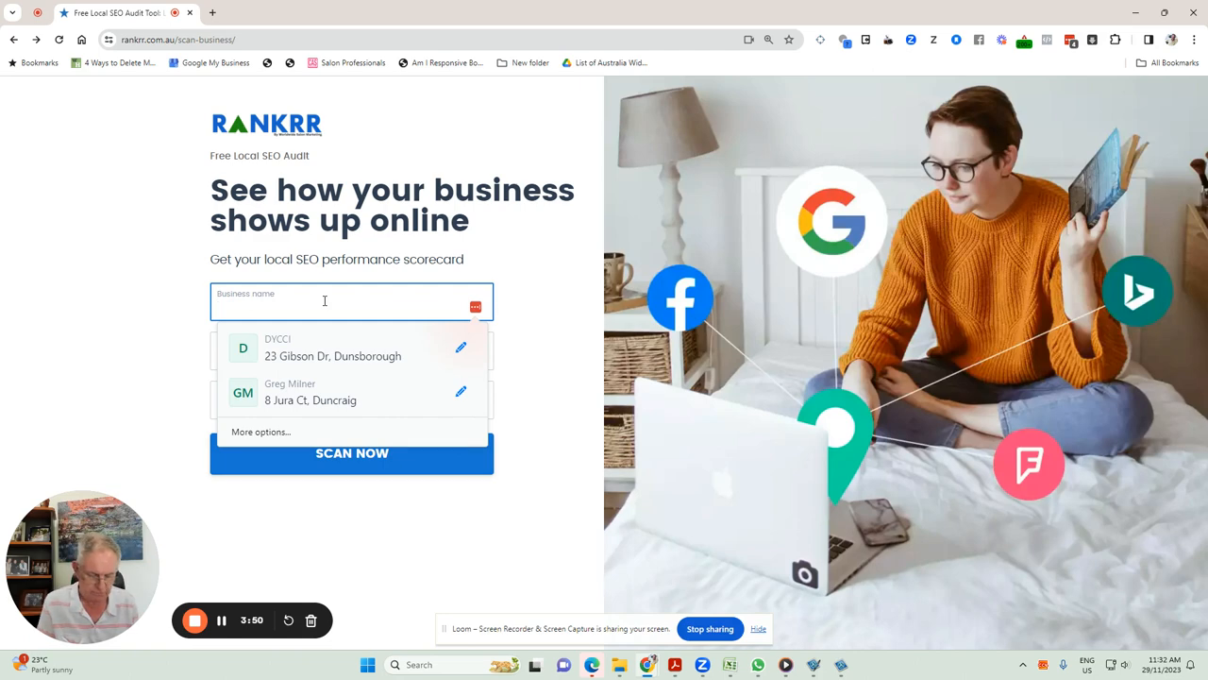
pyautogui.write('Sorrento Plumbing')
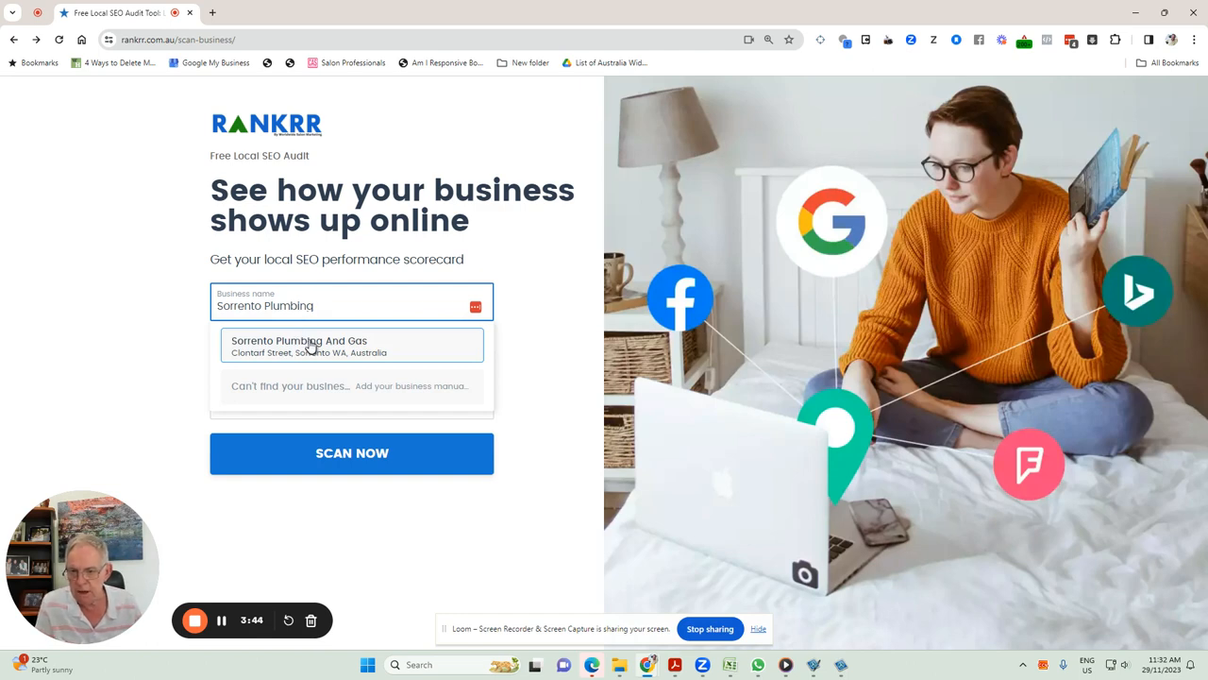
pyautogui.moveTo(313, 342)
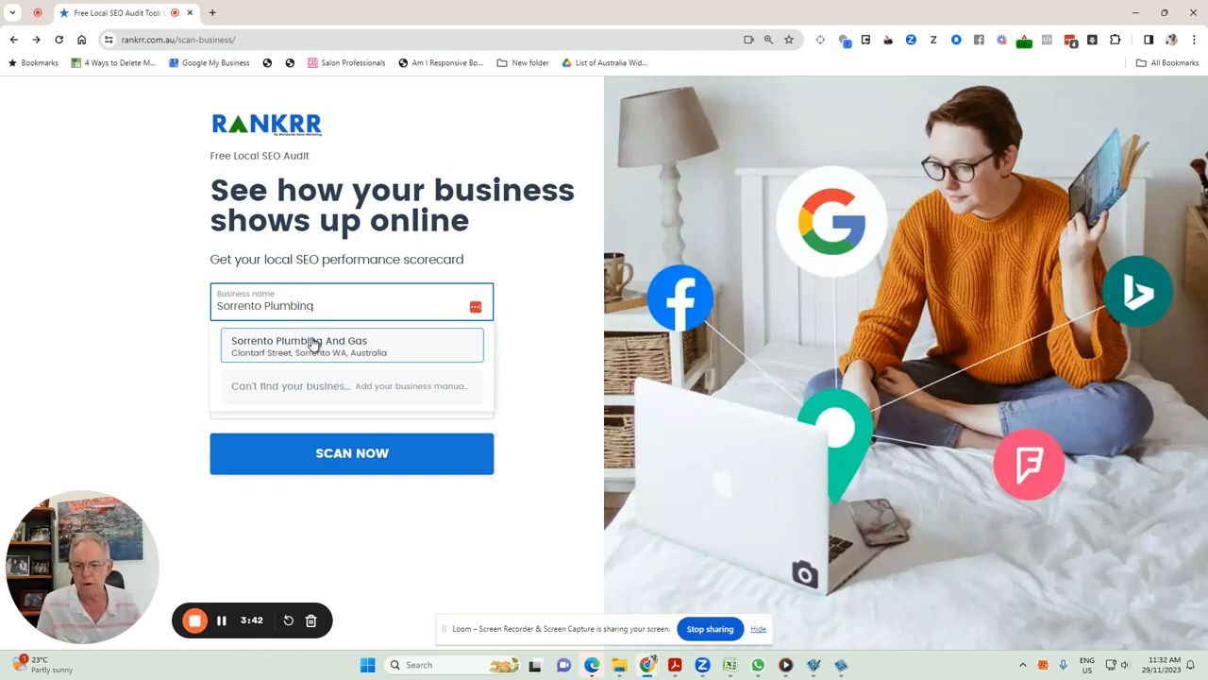
pyautogui.click(299, 345)
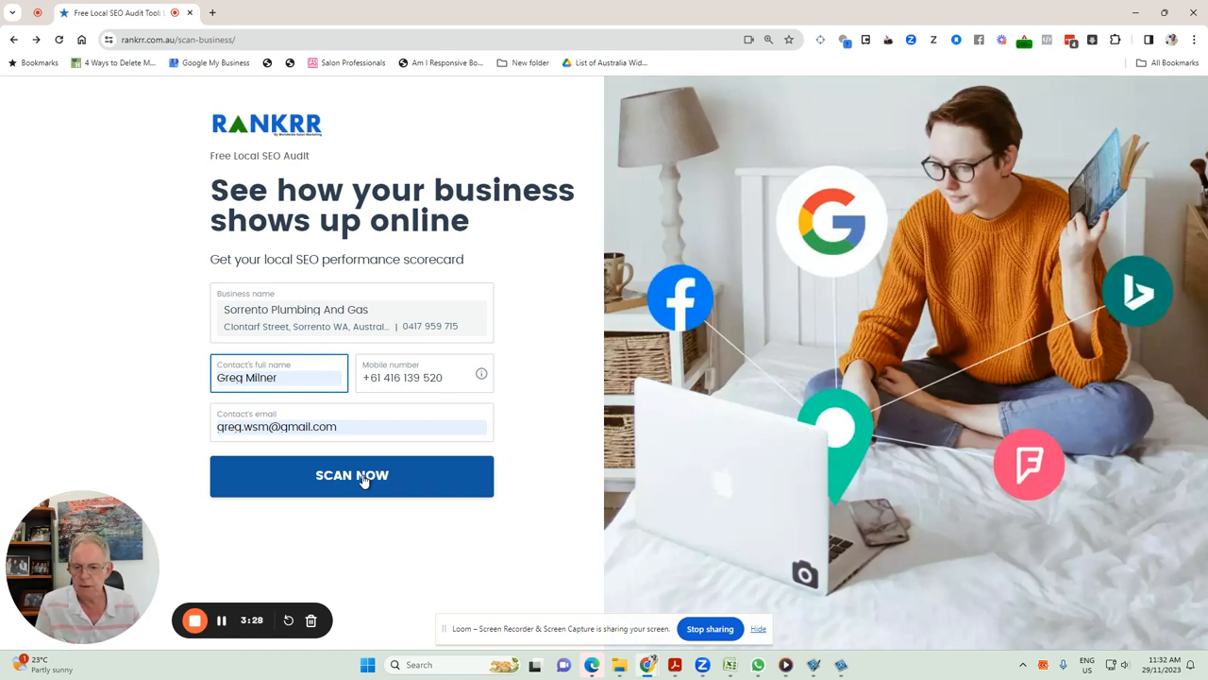
# - Submit the business details and check that Plumber is the selected category
pyautogui.click(351, 476)
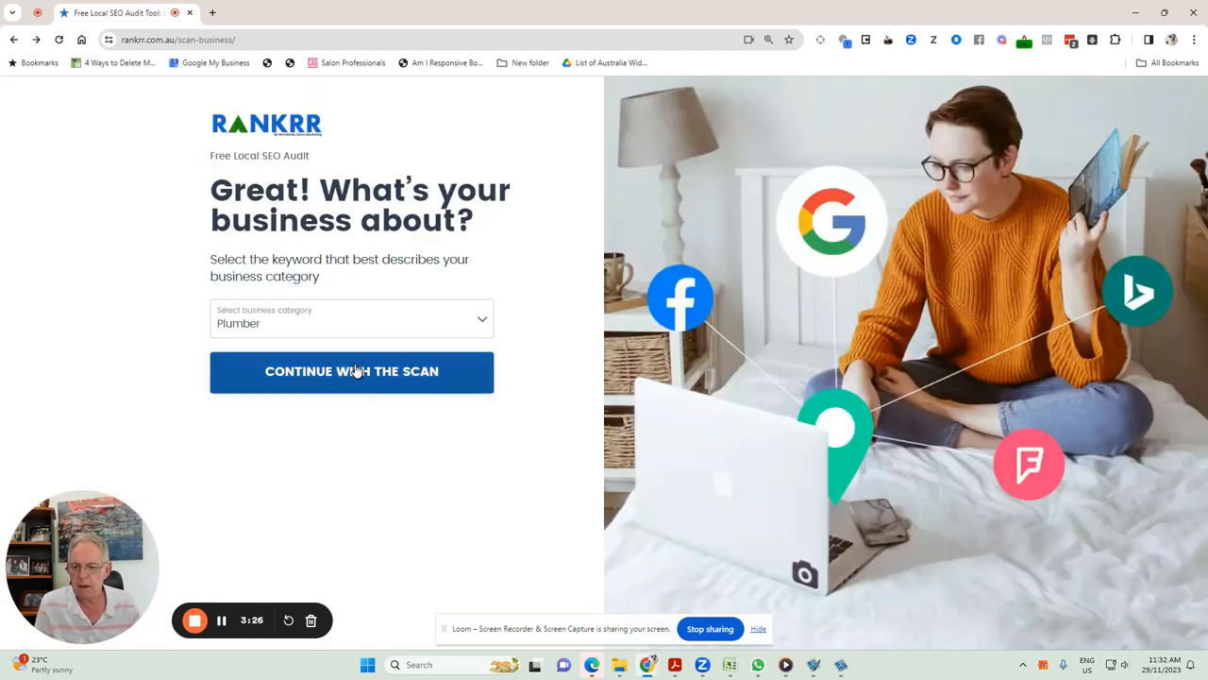
pyautogui.moveTo(476, 321)
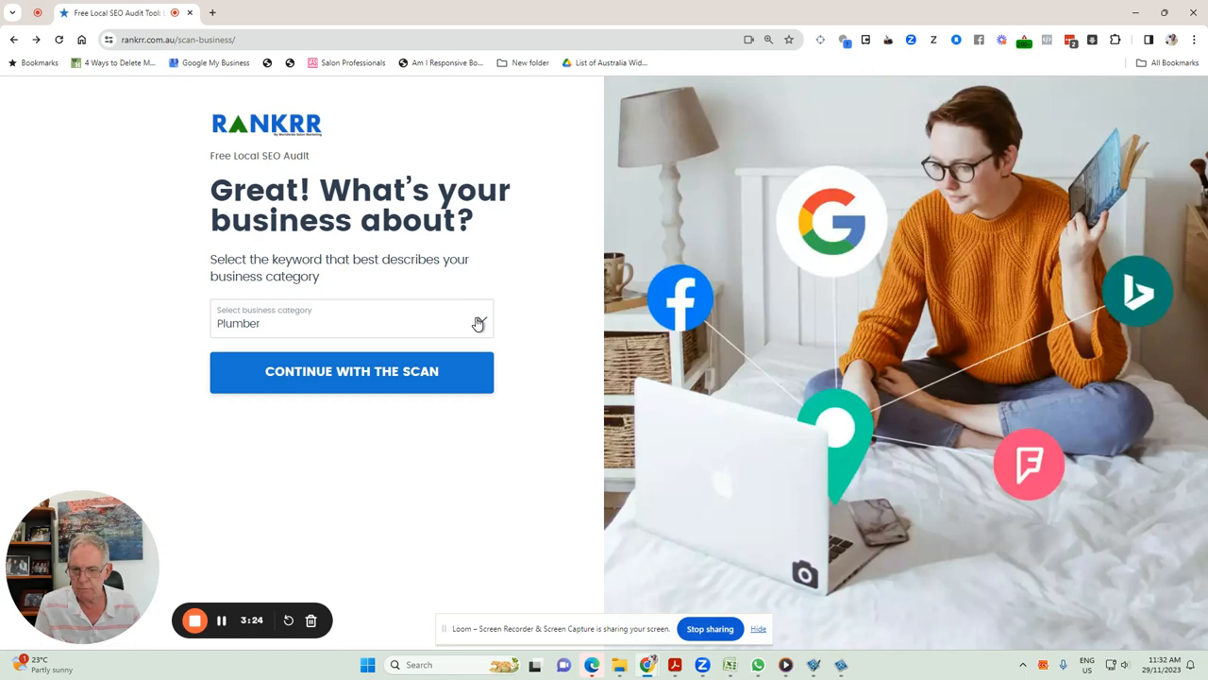
pyautogui.click(352, 372)
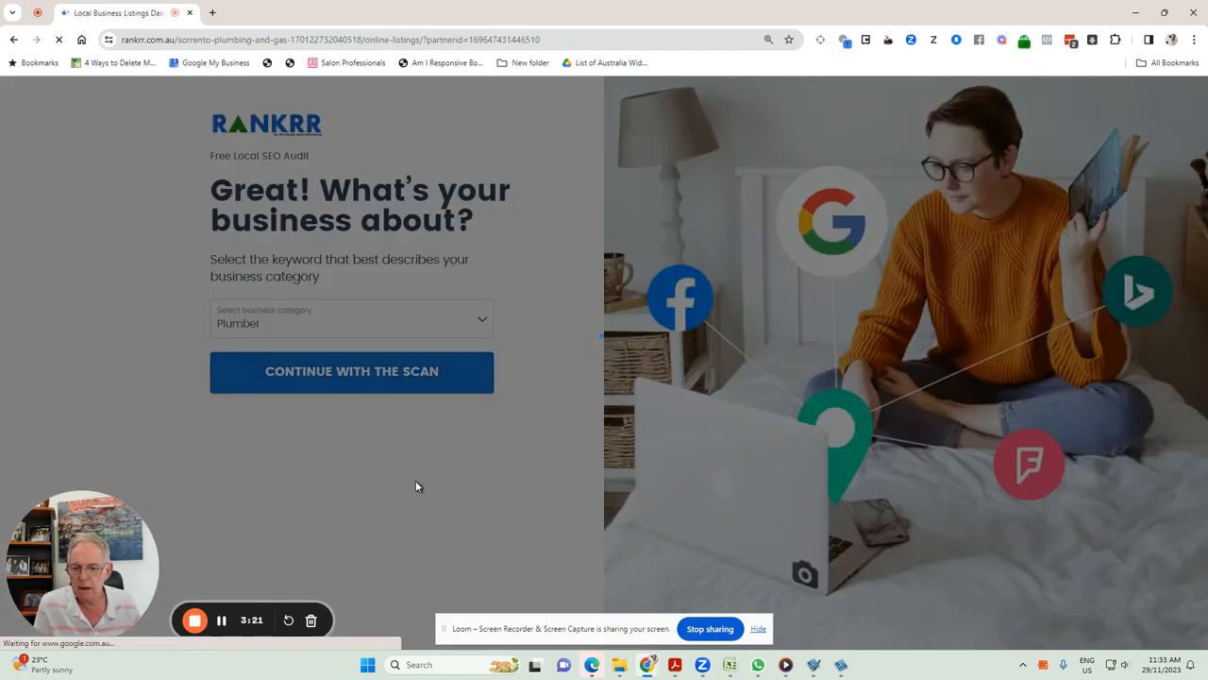
# - Continue the scan as Plumber and review the loaded report's online score of 15
pyautogui.click(351, 372)
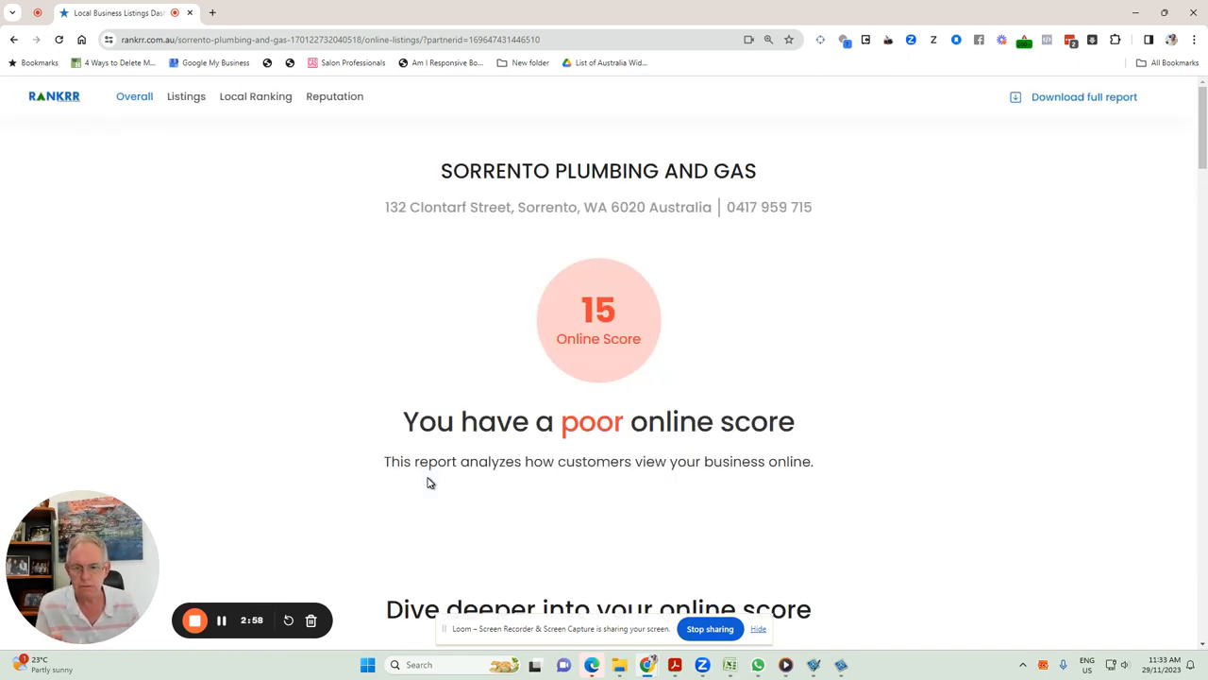
pyautogui.moveTo(474, 466)
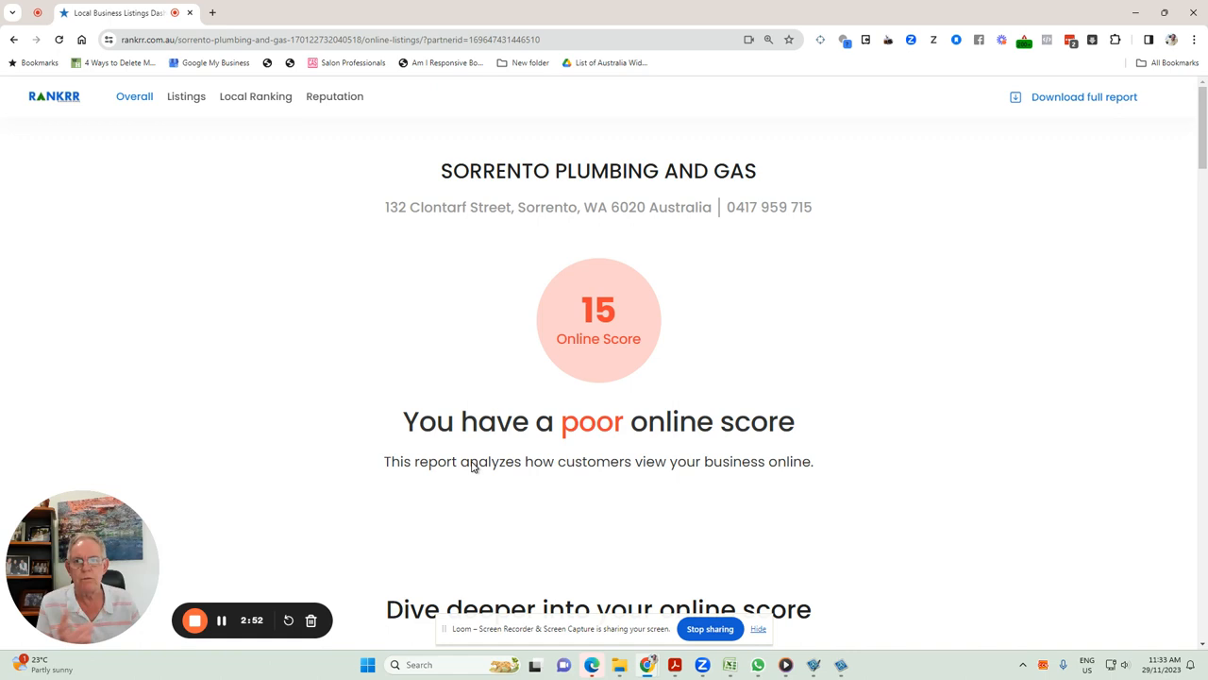
pyautogui.scroll(-3)
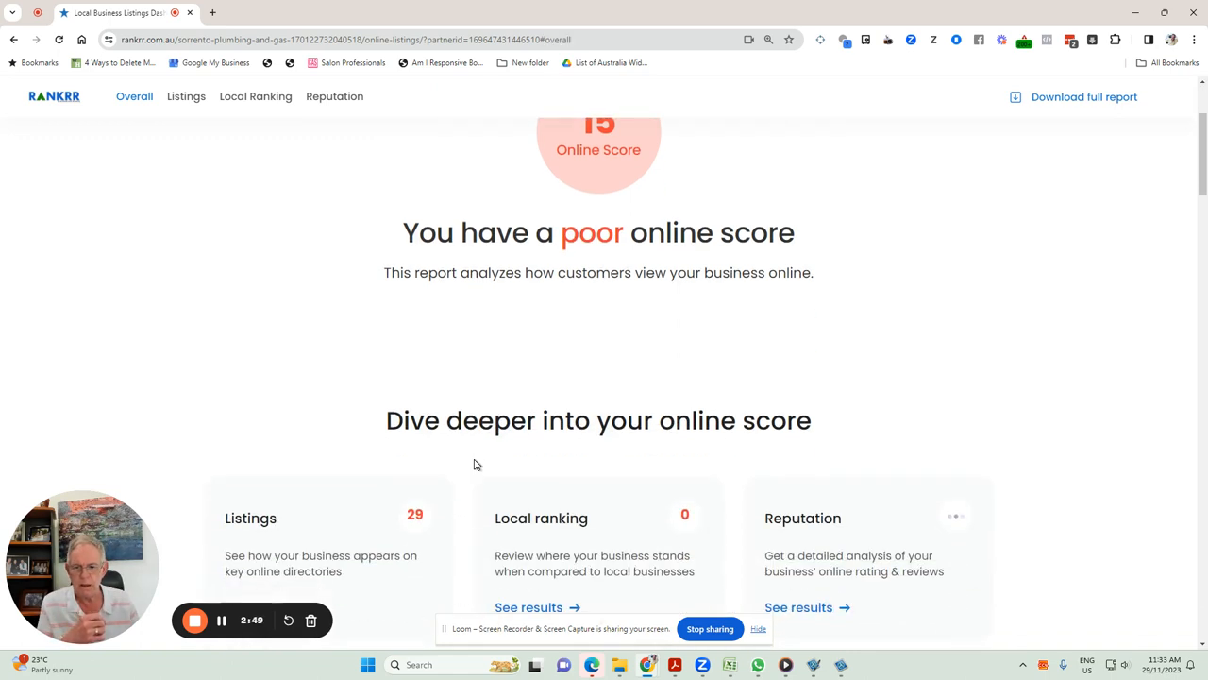
pyautogui.scroll(-3)
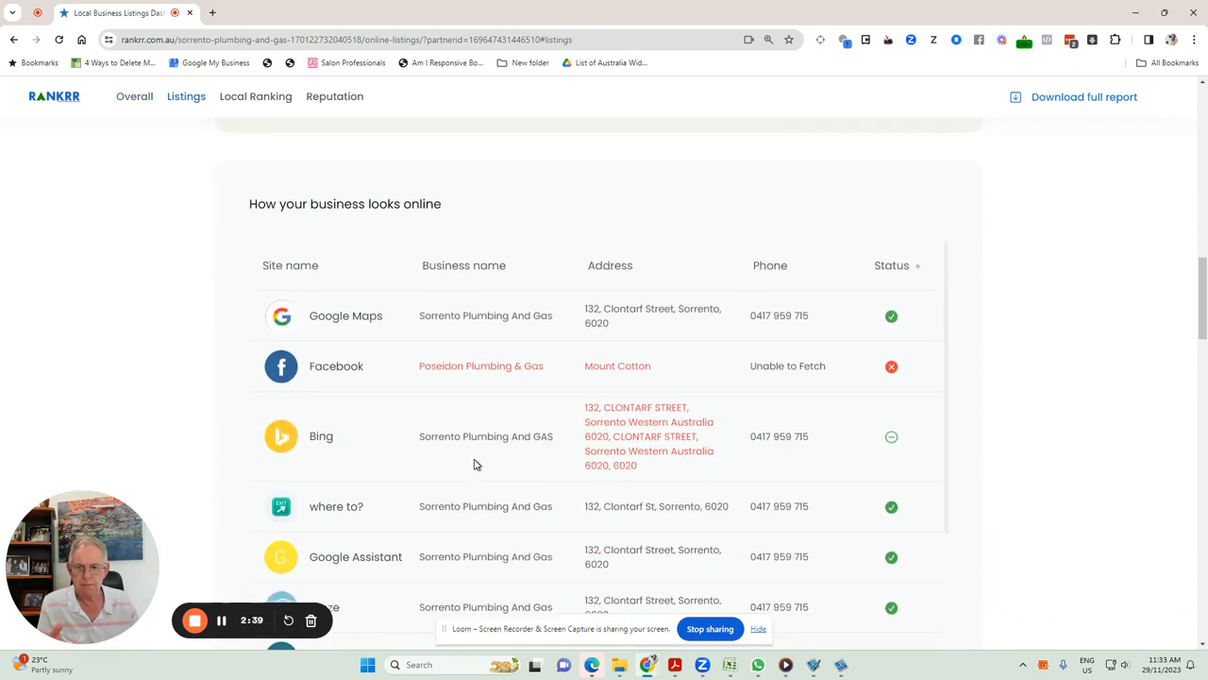
pyautogui.moveTo(596, 321)
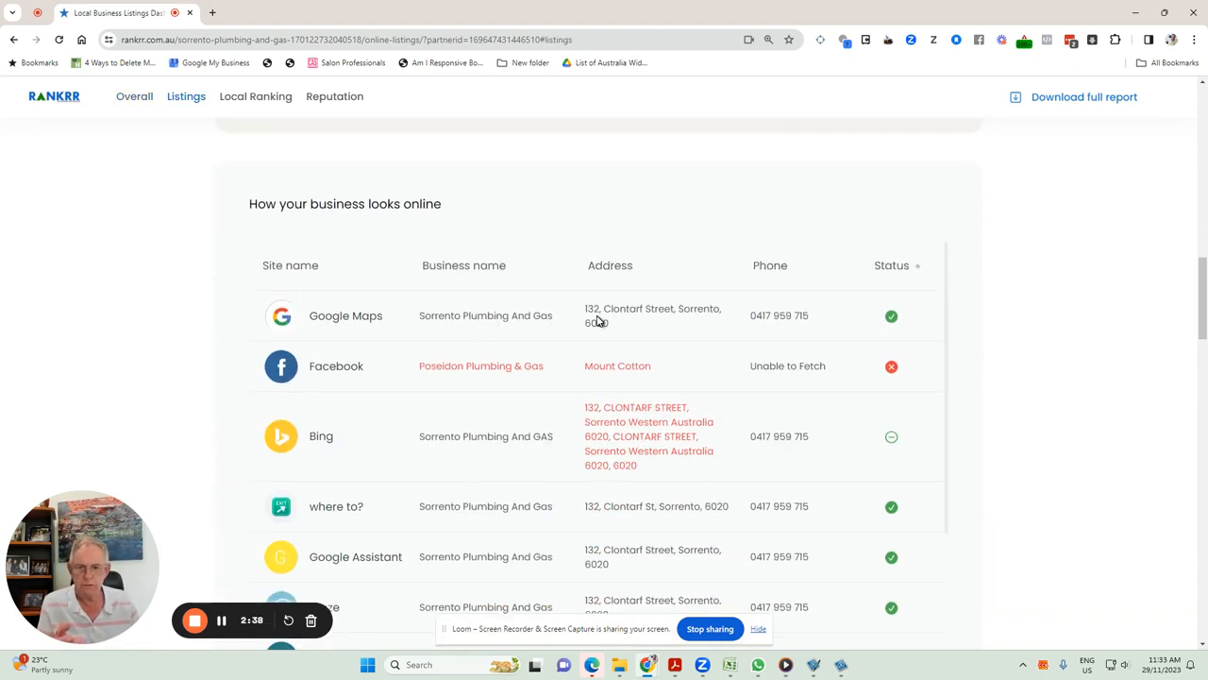
pyautogui.moveTo(639, 313)
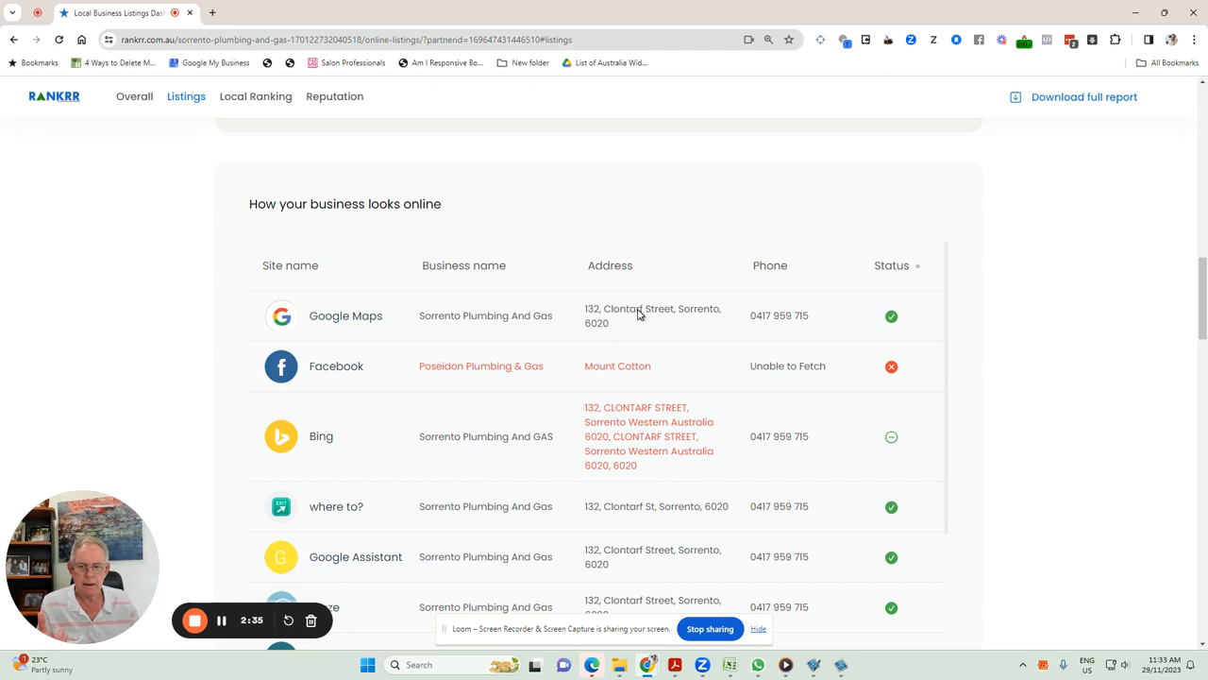
pyautogui.moveTo(703, 378)
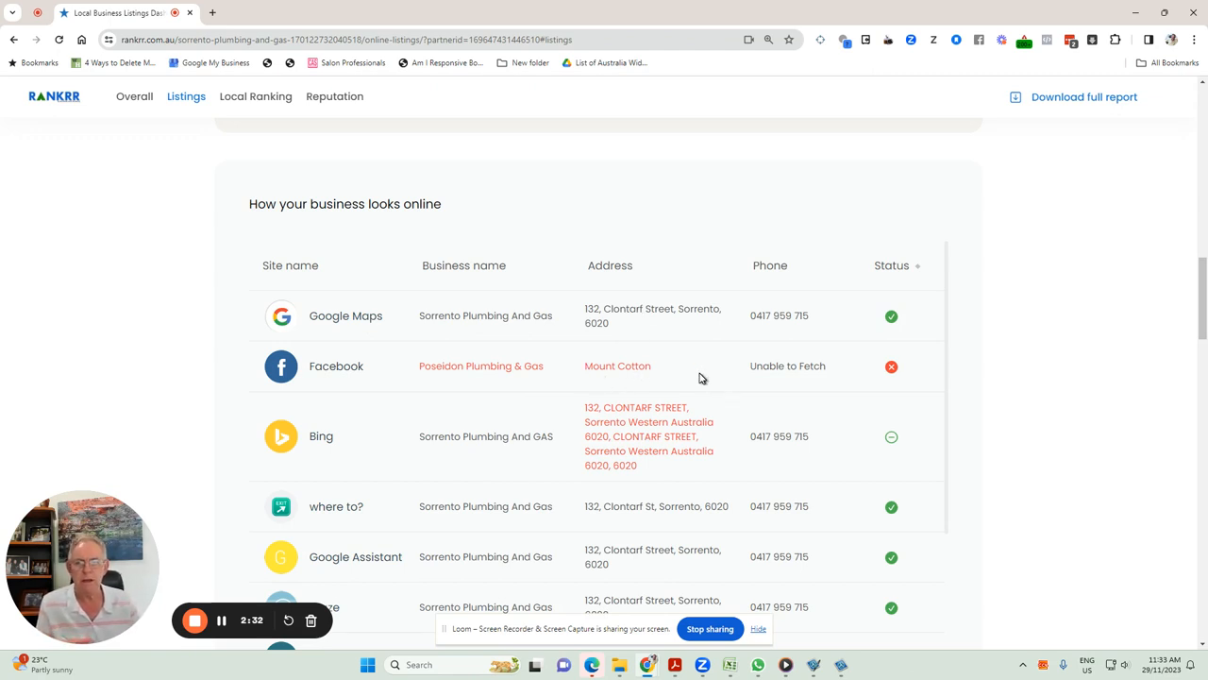
pyautogui.scroll(-3)
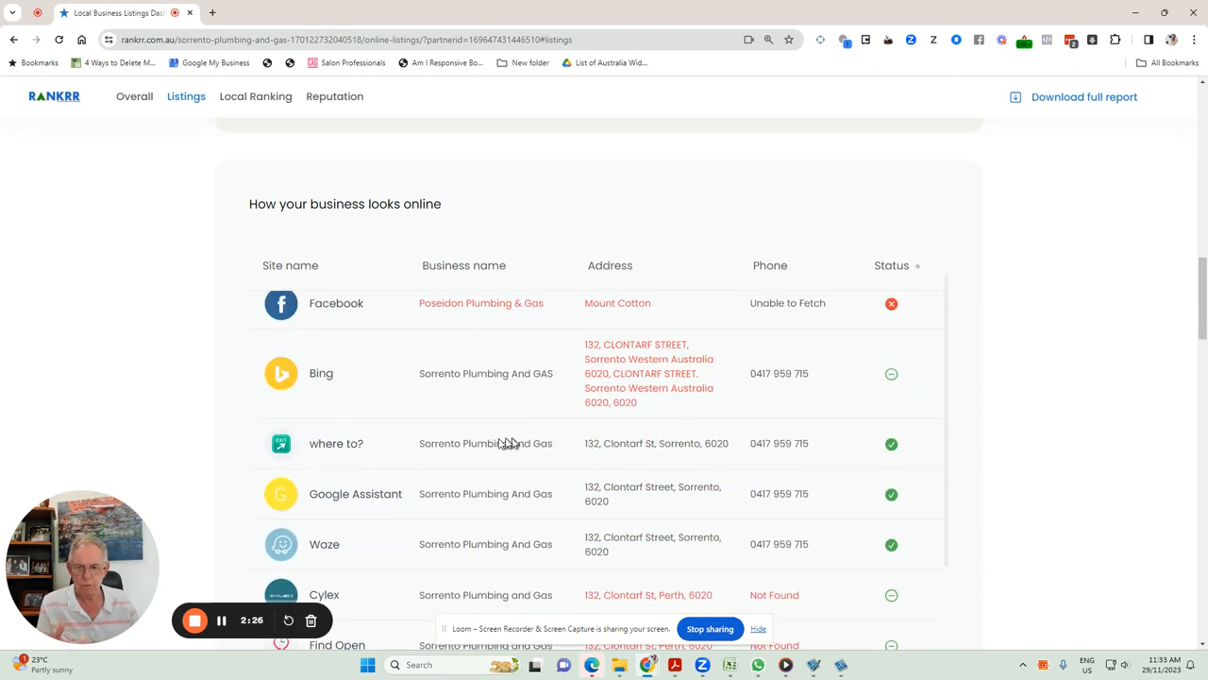
pyautogui.moveTo(464, 550)
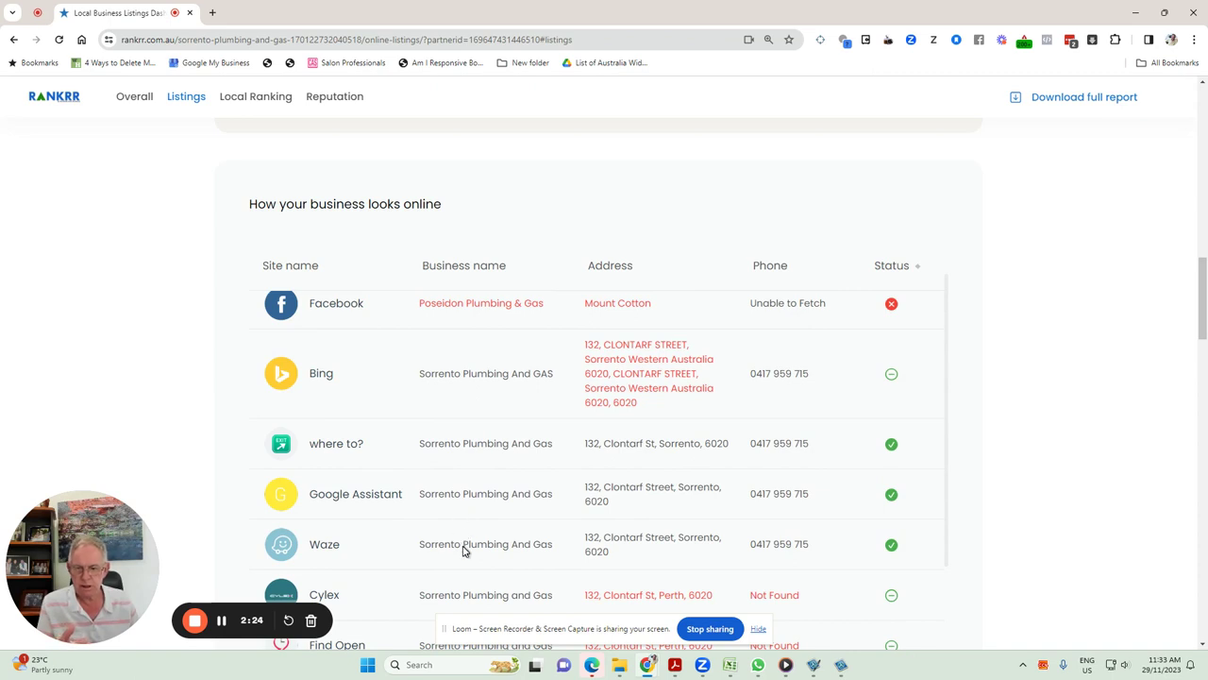
pyautogui.scroll(-3)
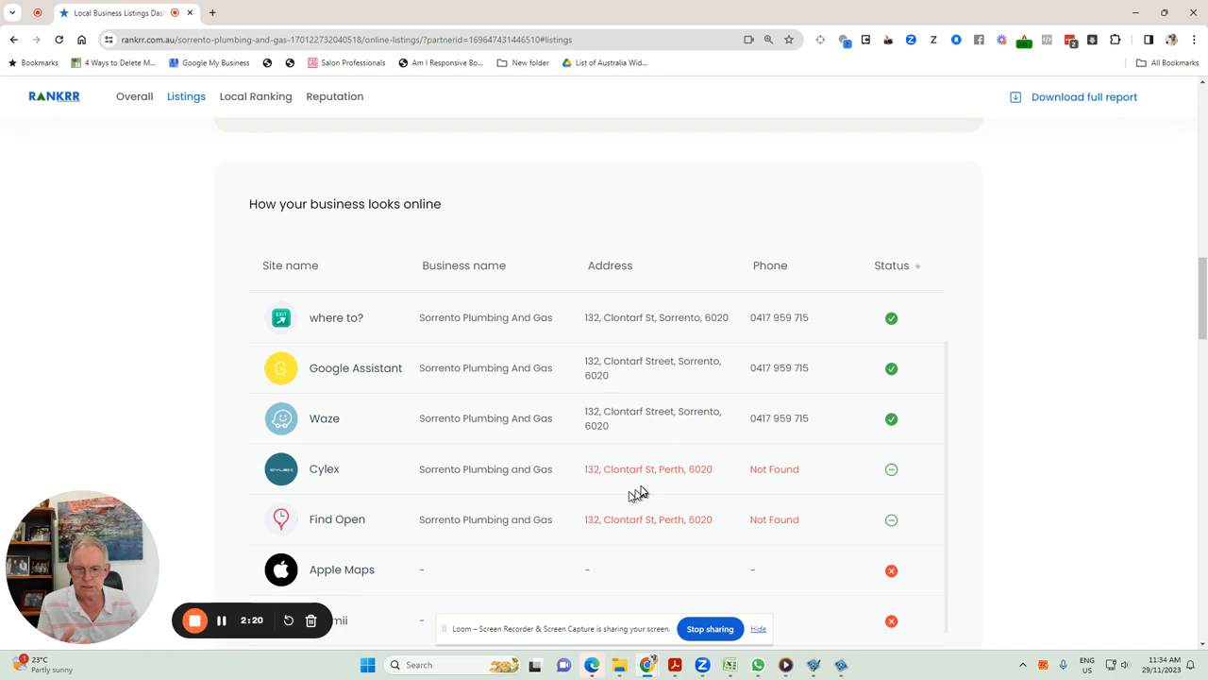
pyautogui.moveTo(669, 480)
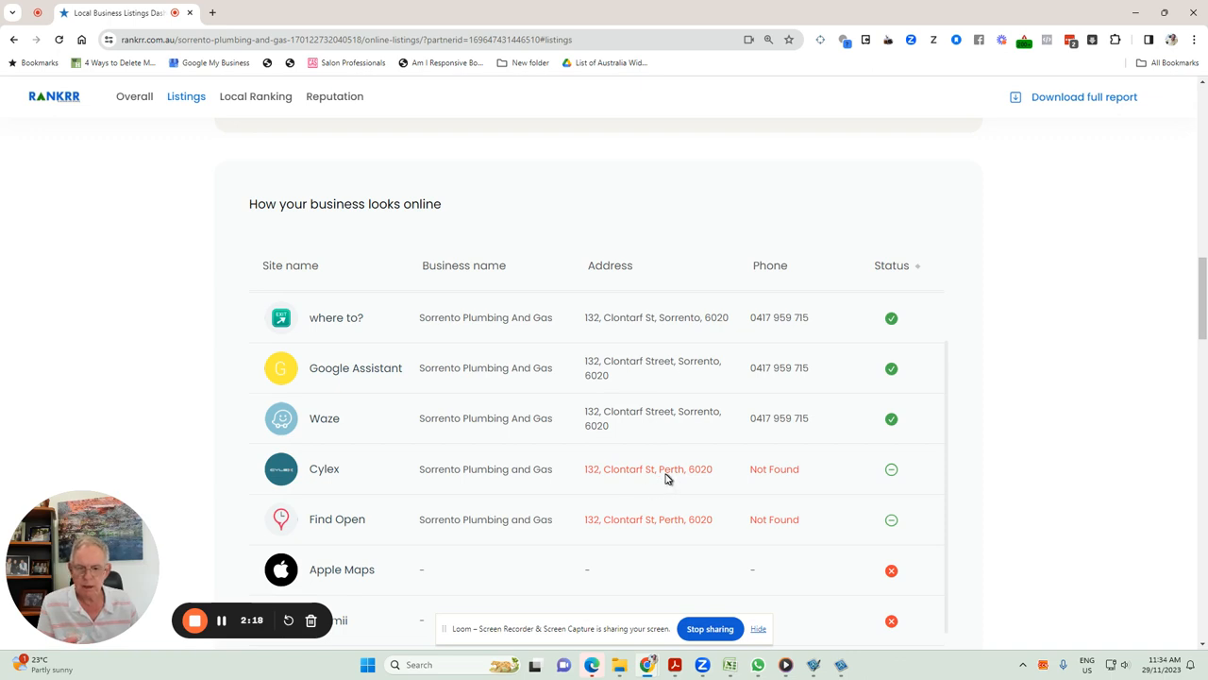
pyautogui.moveTo(676, 478)
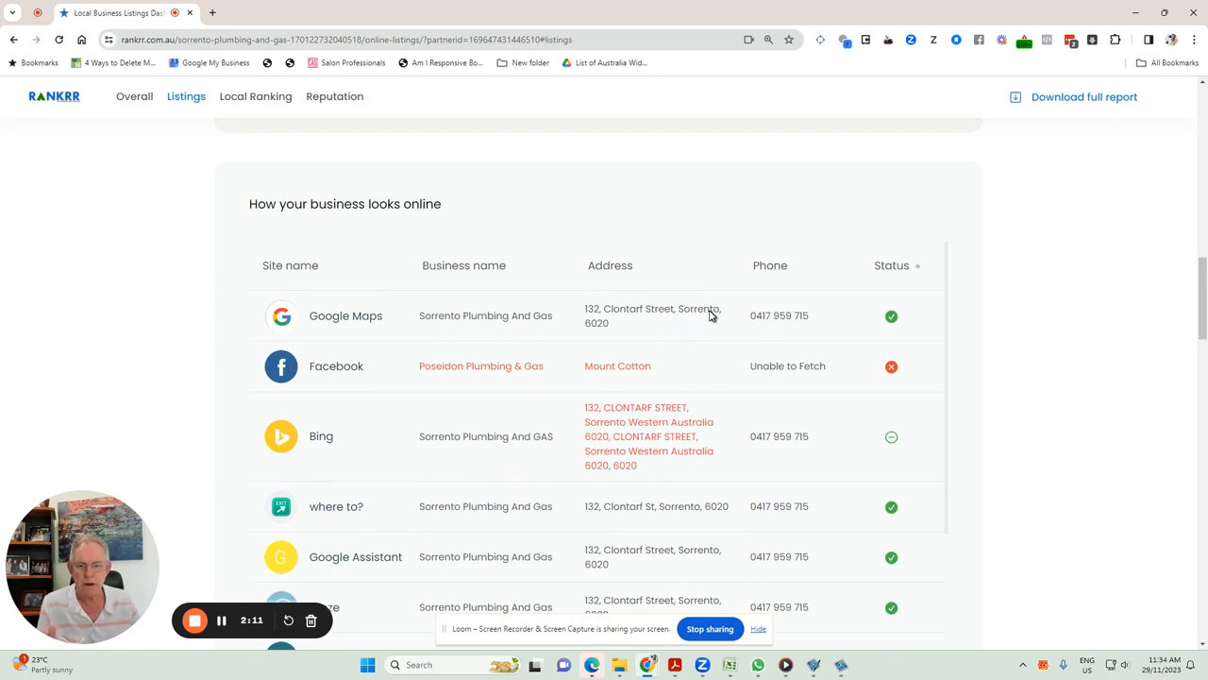
pyautogui.scroll(-3)
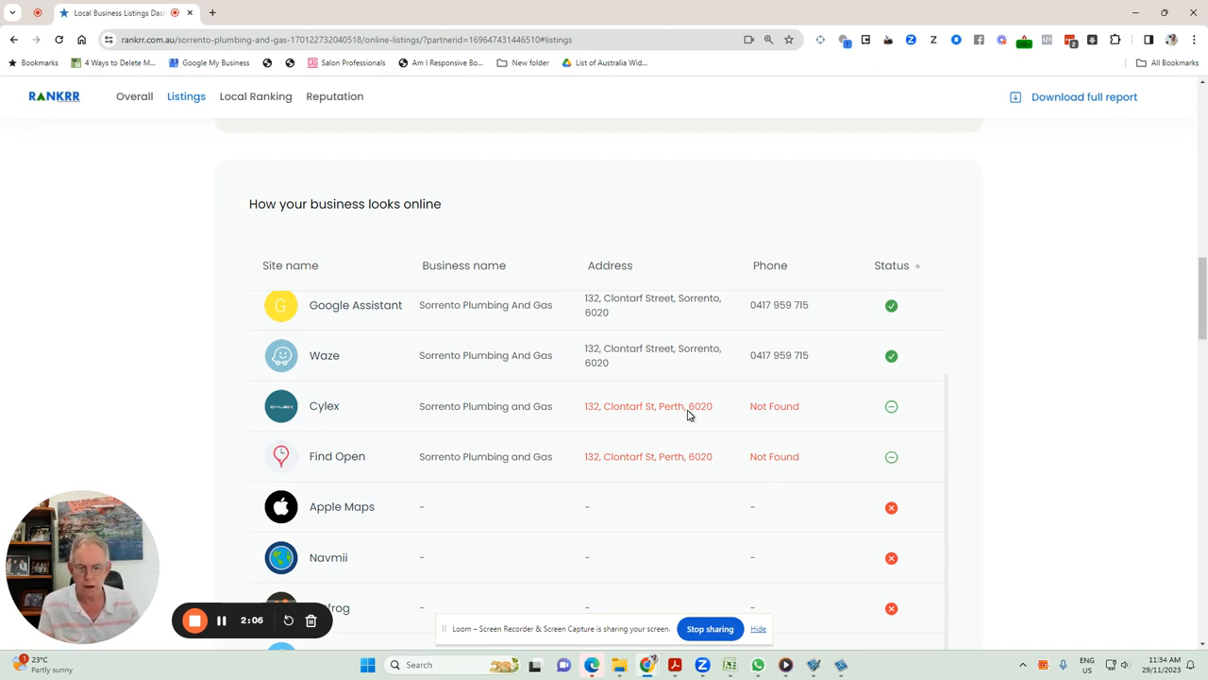
pyautogui.scroll(-3)
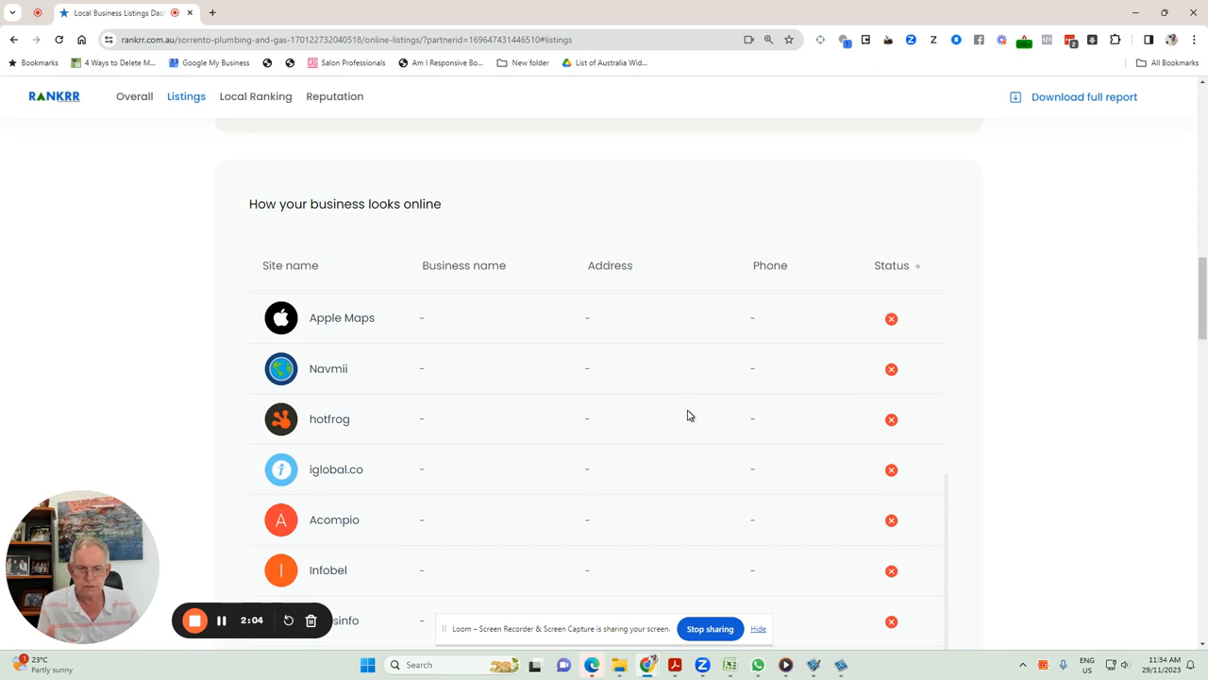
pyautogui.scroll(-3)
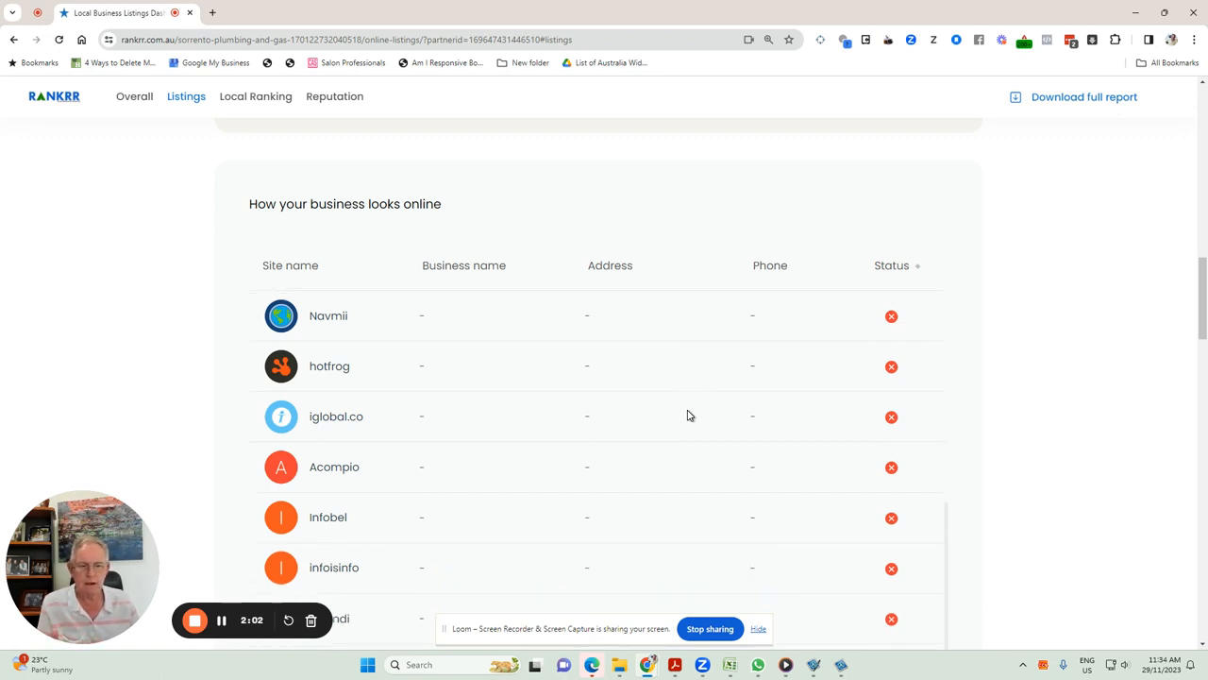
pyautogui.scroll(-3)
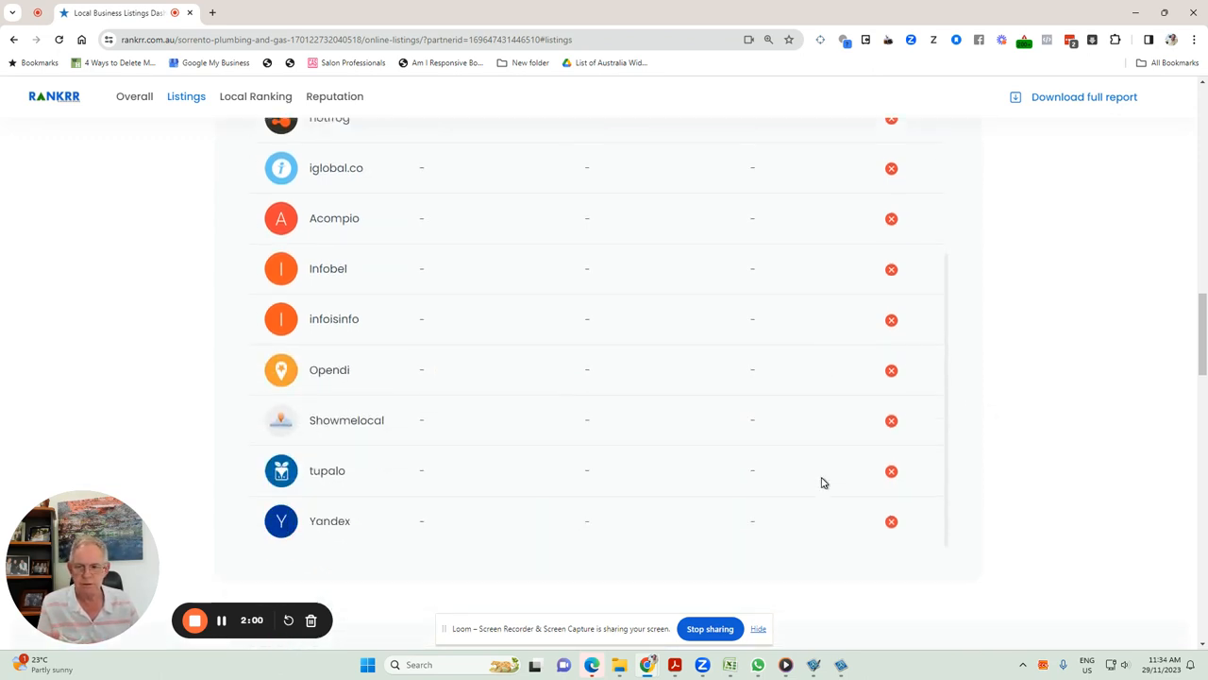
pyautogui.scroll(3)
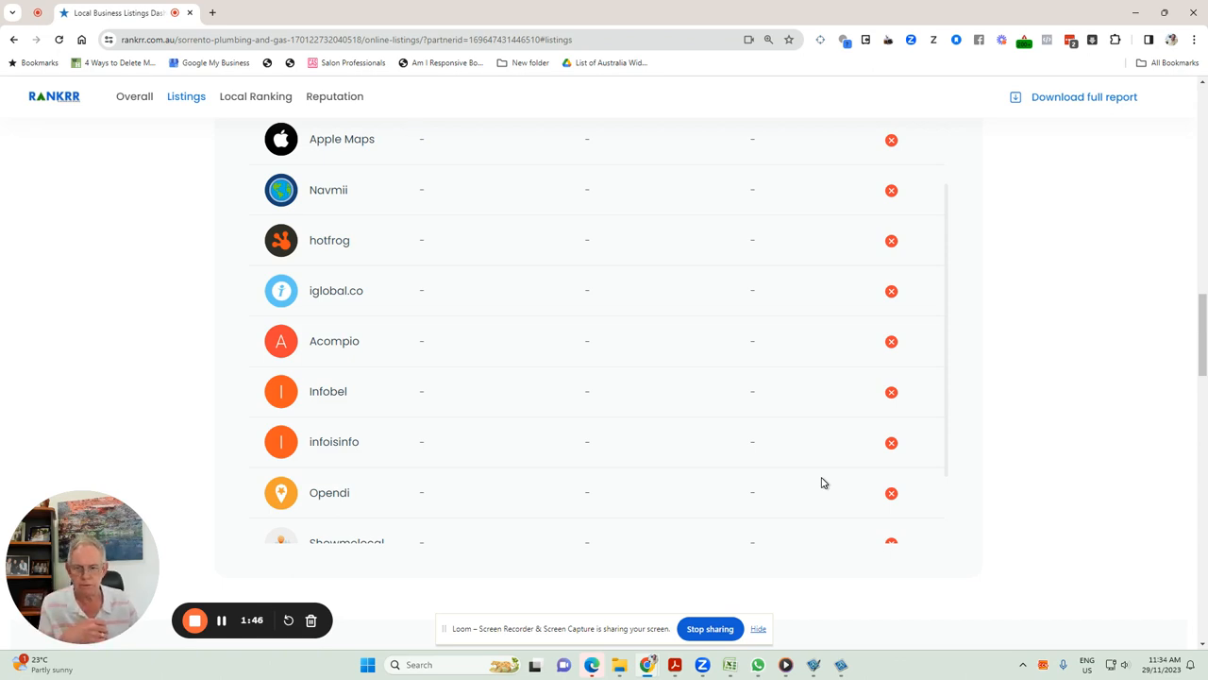
pyautogui.scroll(-3)
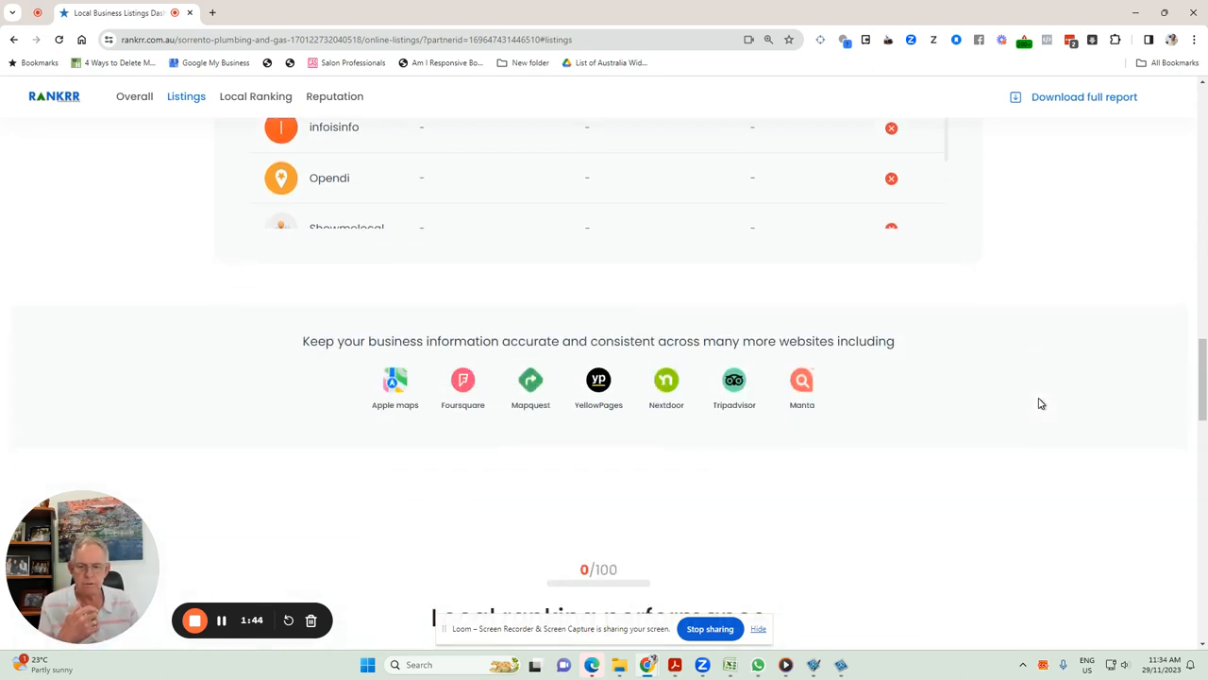
# - Review the Plumber local ranking map, then go back via Listings to the Overall score of 15
pyautogui.click(255, 96)
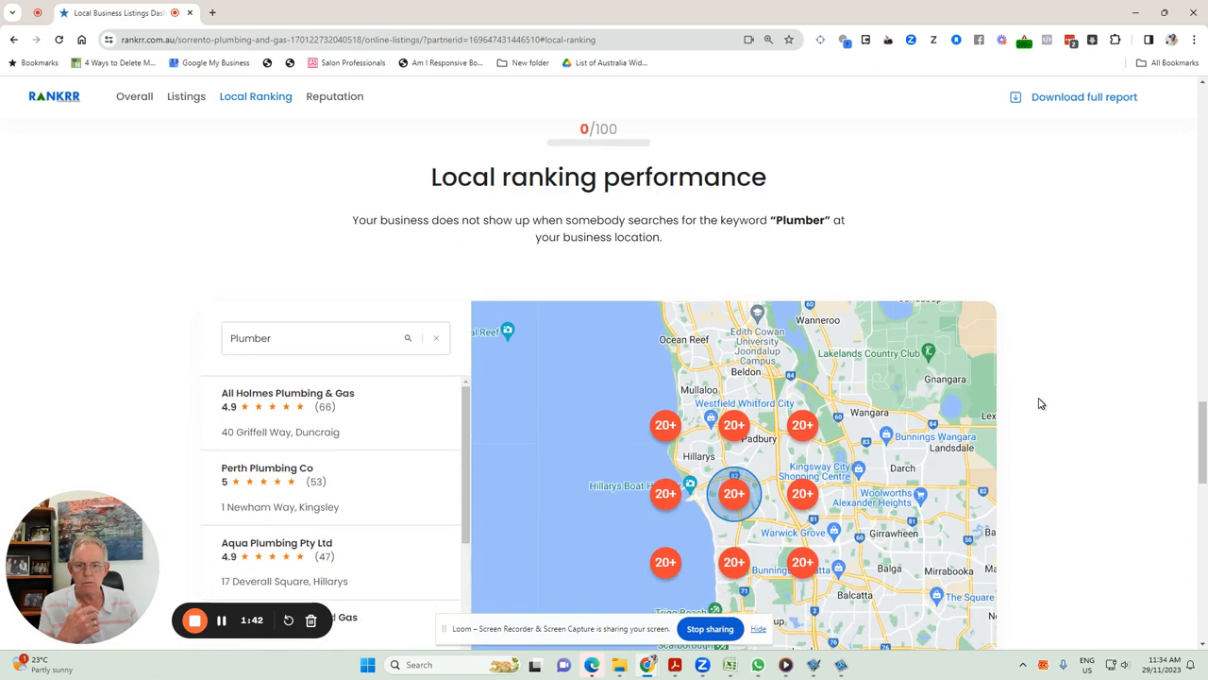
pyautogui.moveTo(1053, 402)
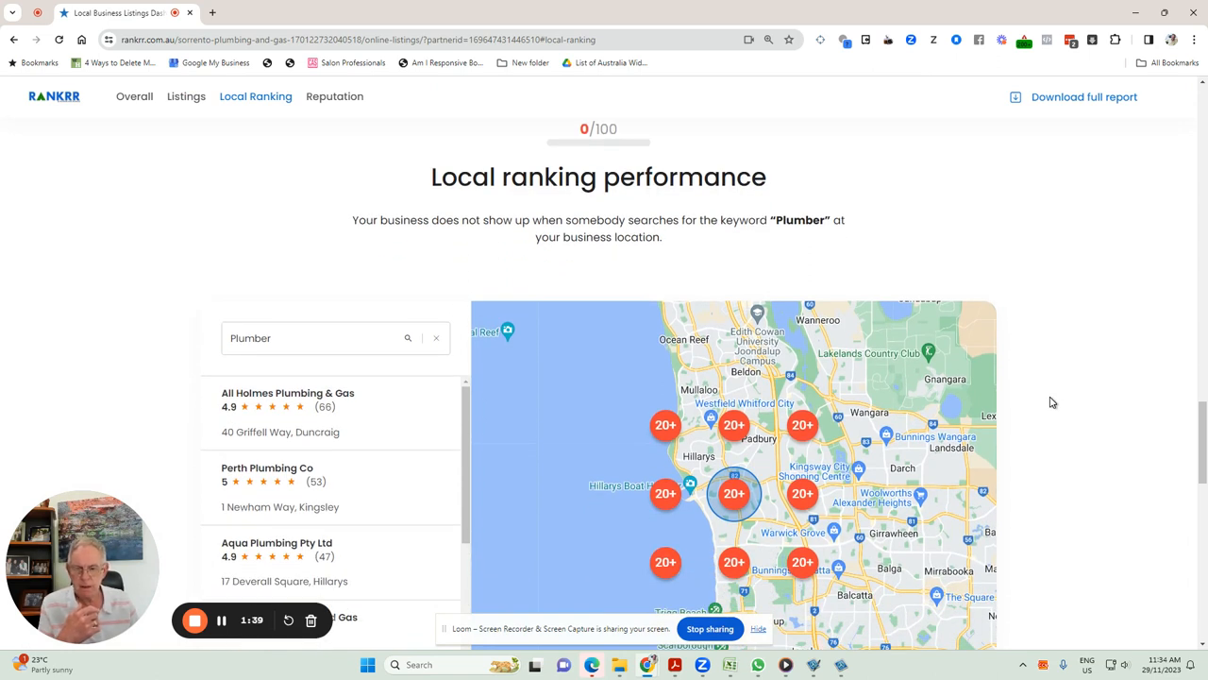
pyautogui.scroll(-3)
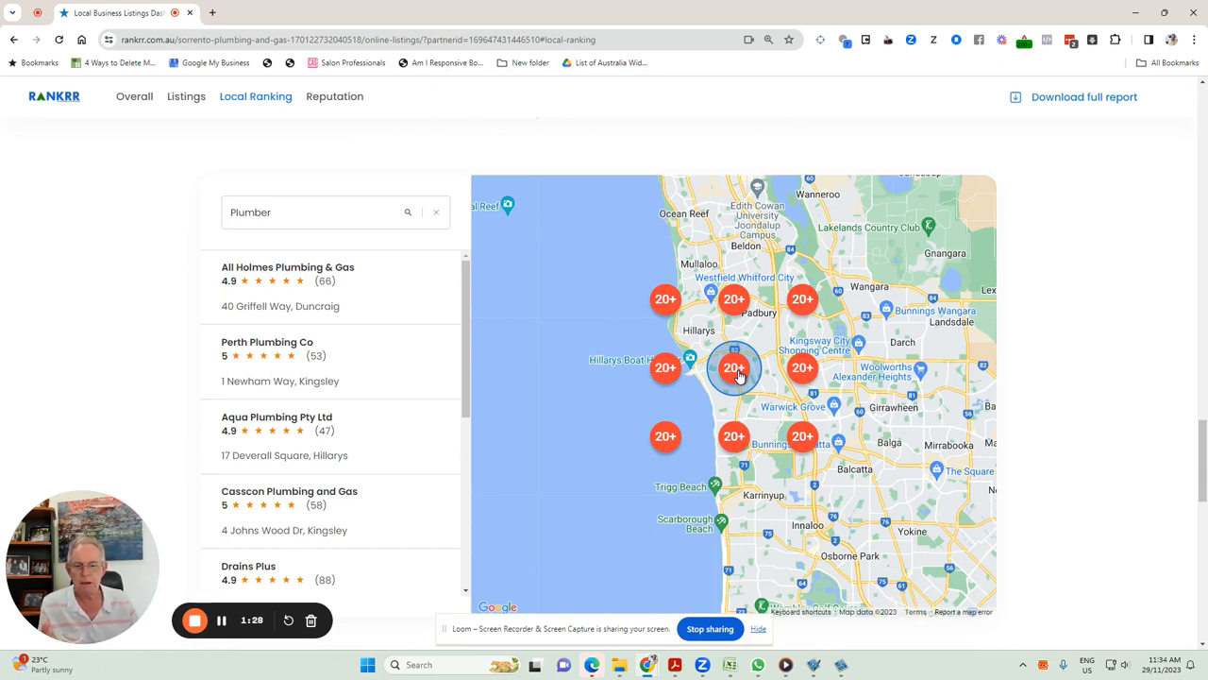
pyautogui.moveTo(1071, 367)
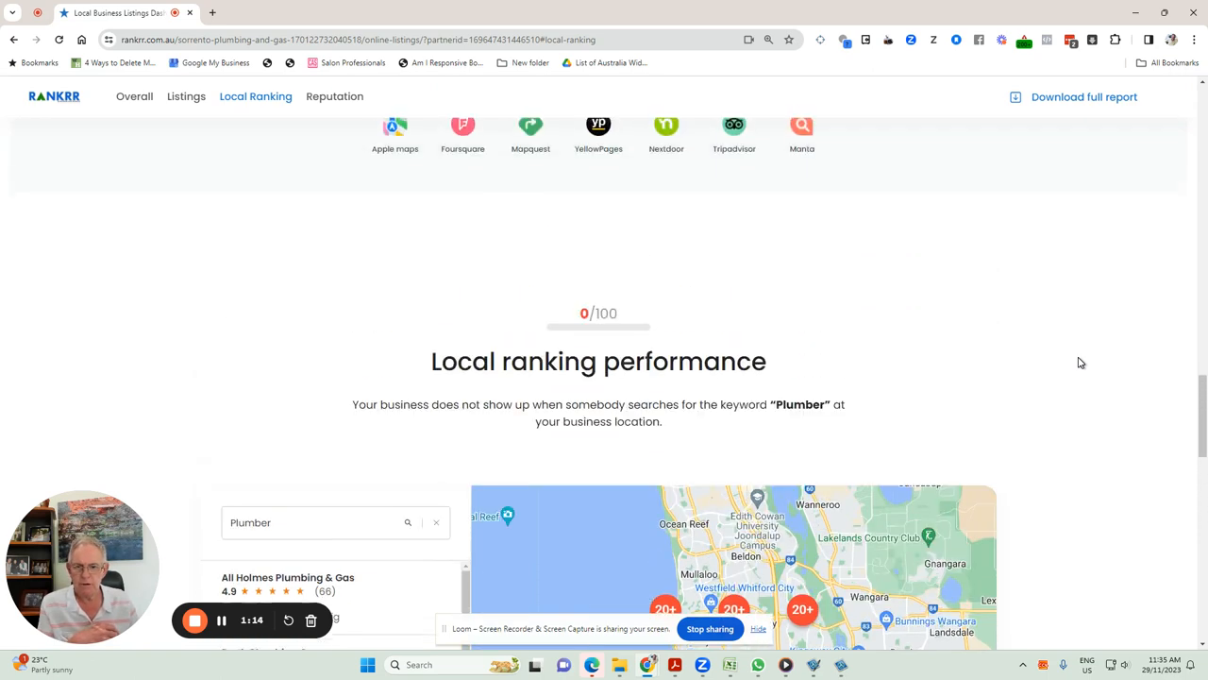
pyautogui.click(185, 96)
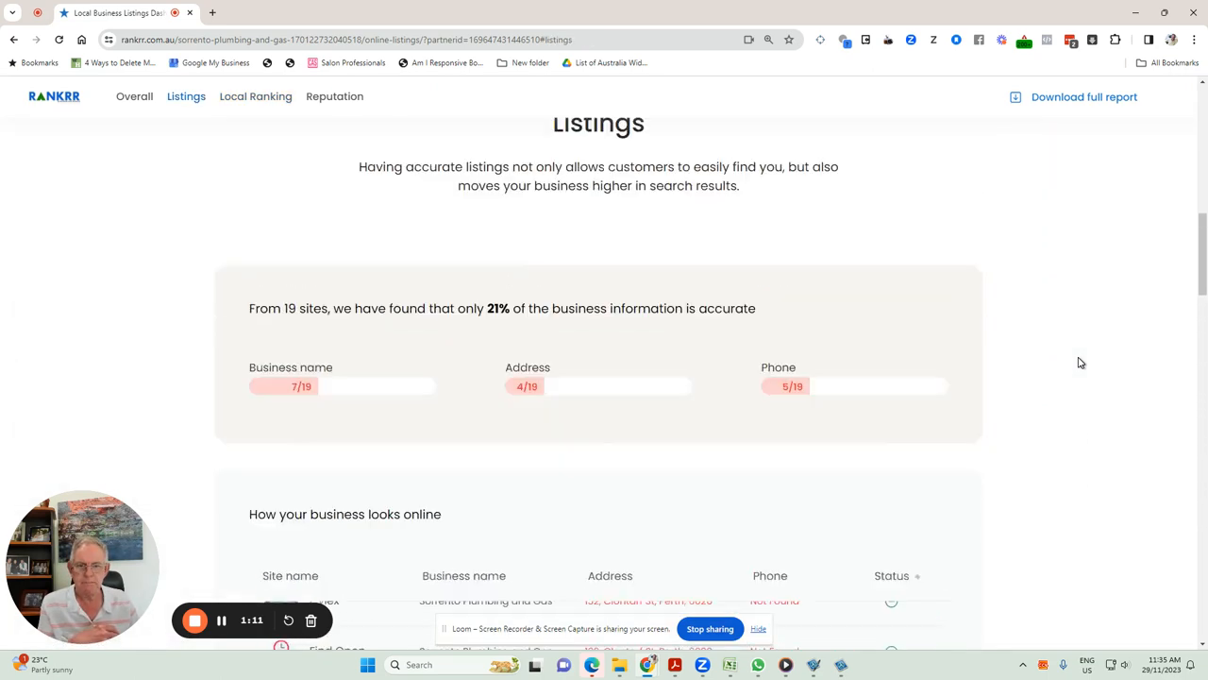
pyautogui.click(134, 97)
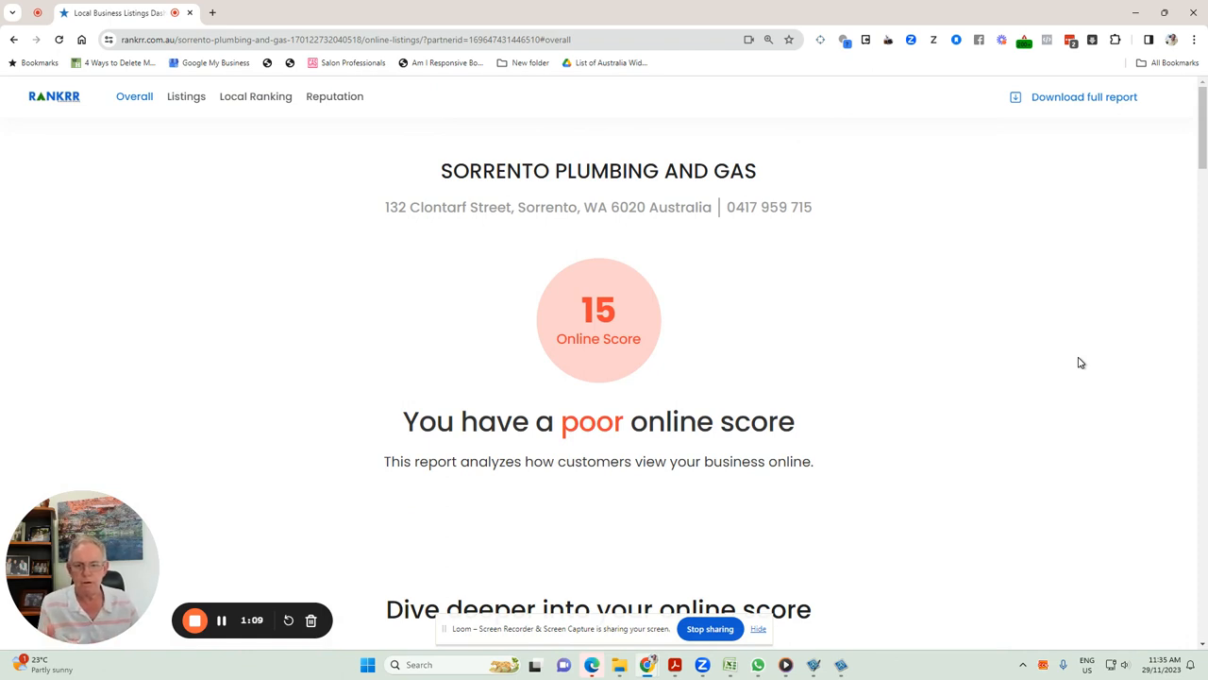